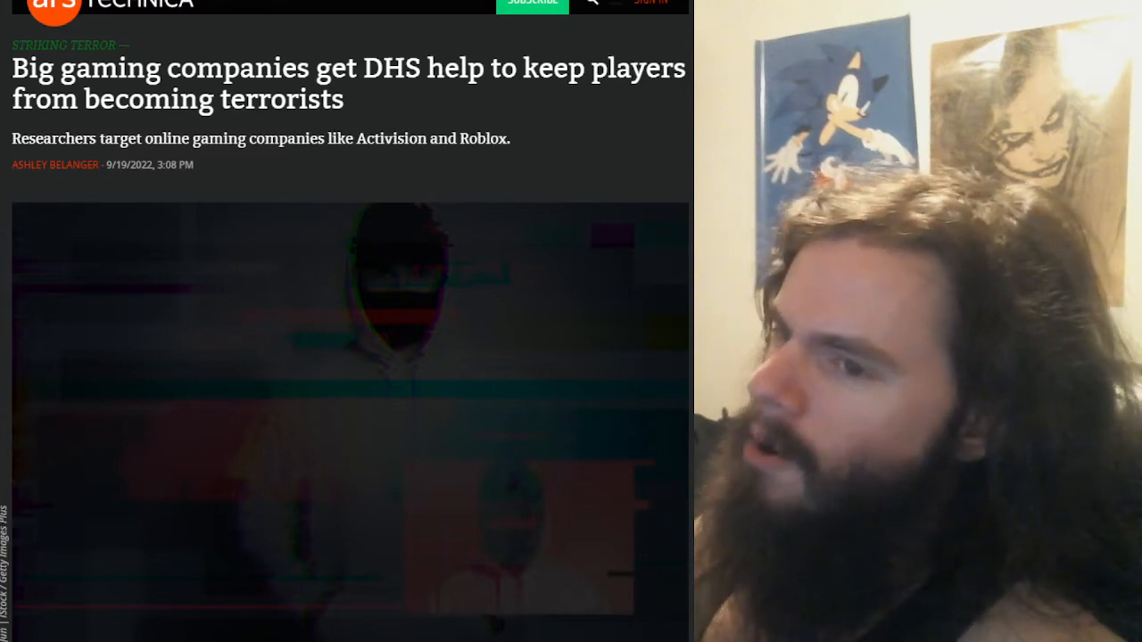
scroll("down", 3)
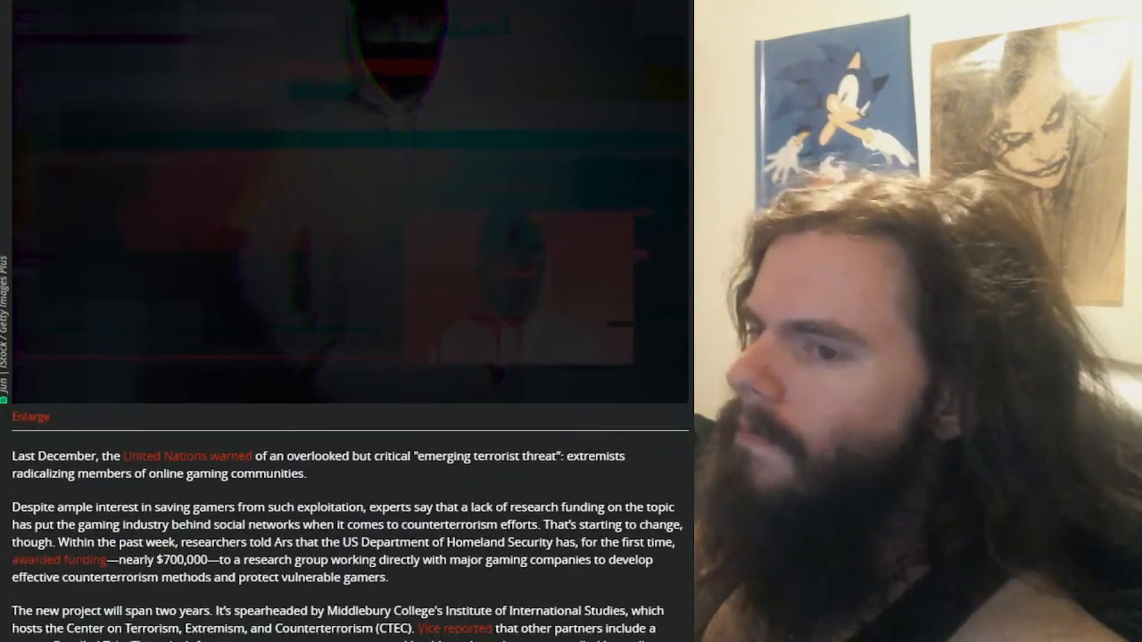
scroll("down", 3)
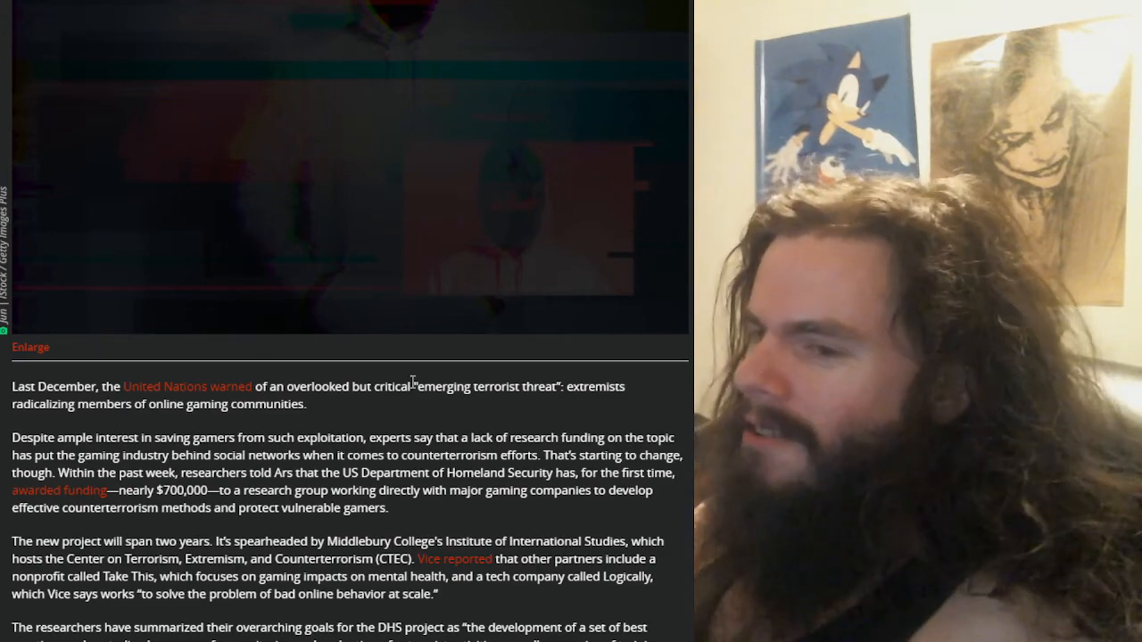
scroll("down", 3)
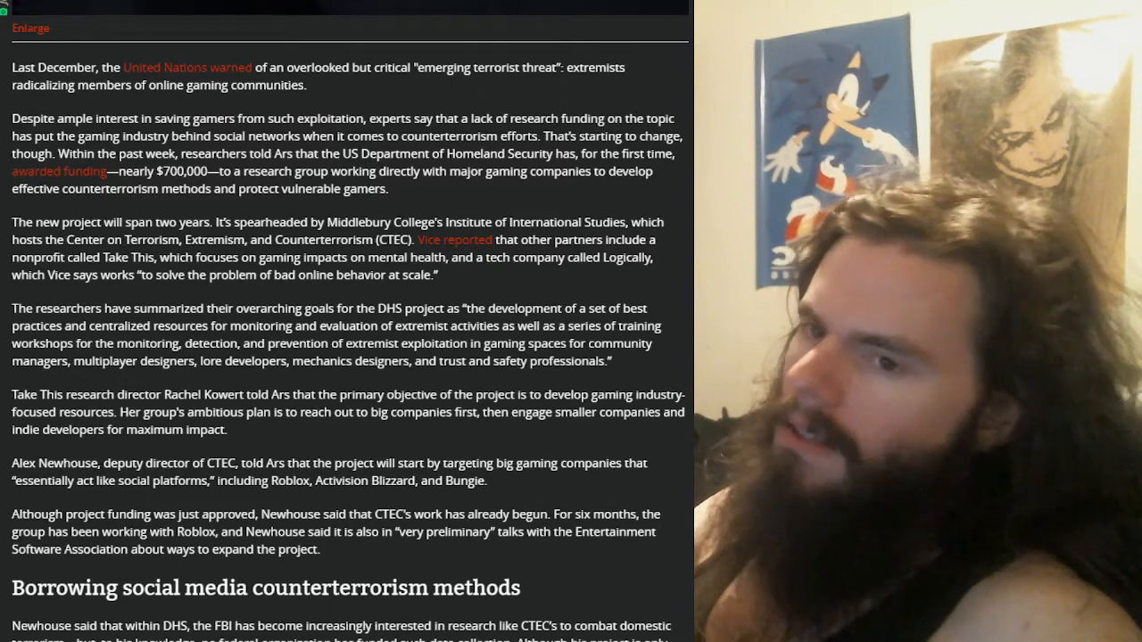
scroll("down", 3)
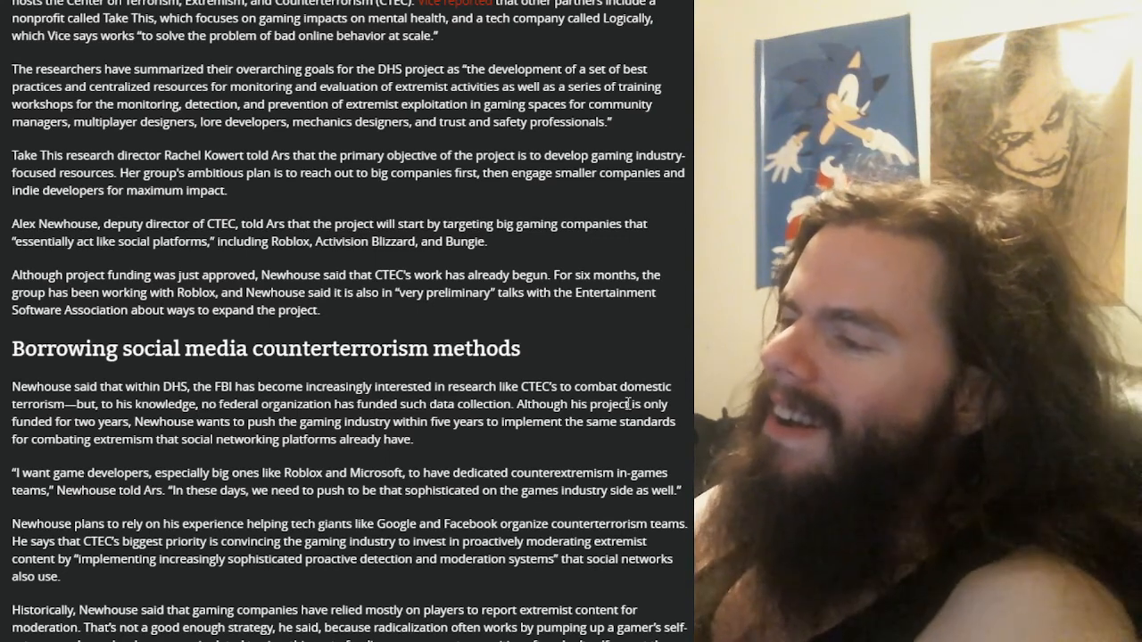
scroll("down", 3)
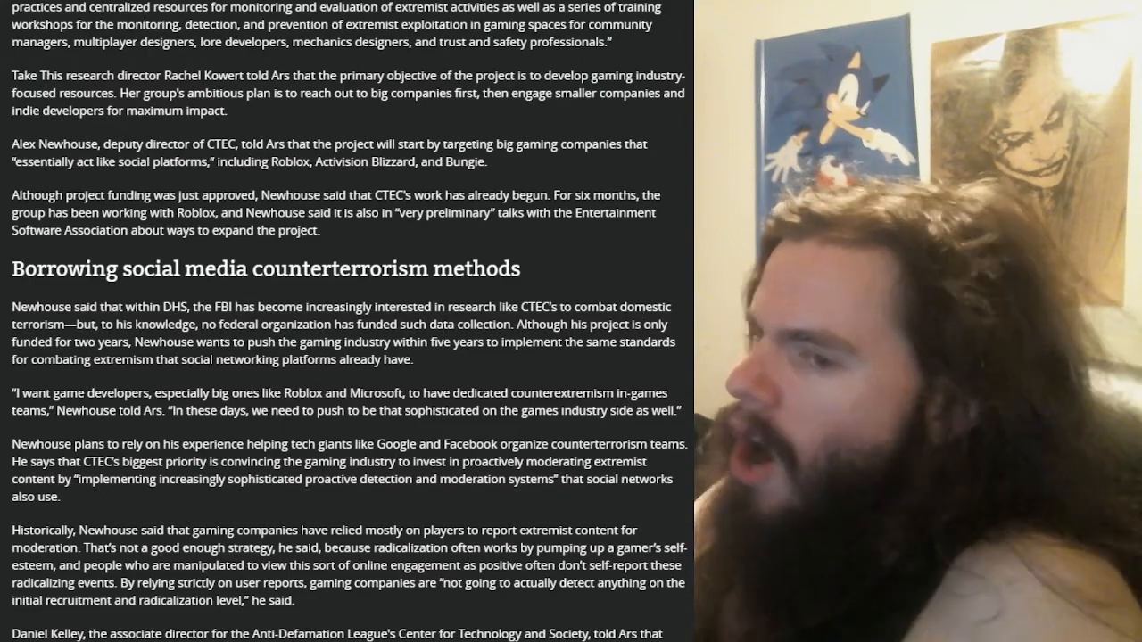
scroll("down", 3)
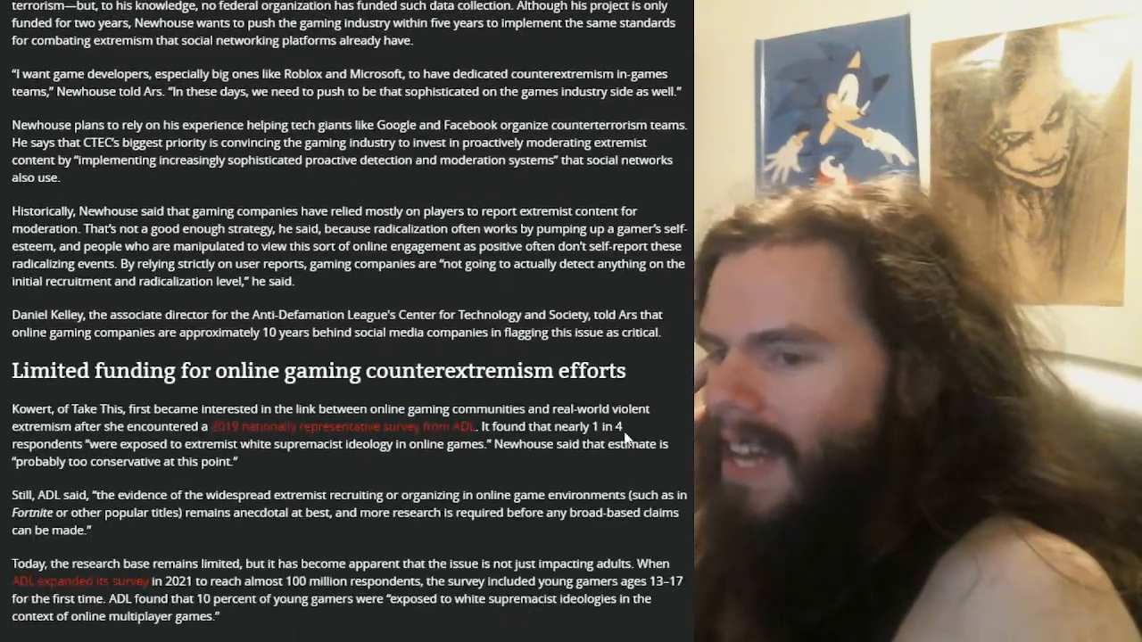
scroll("down", 3)
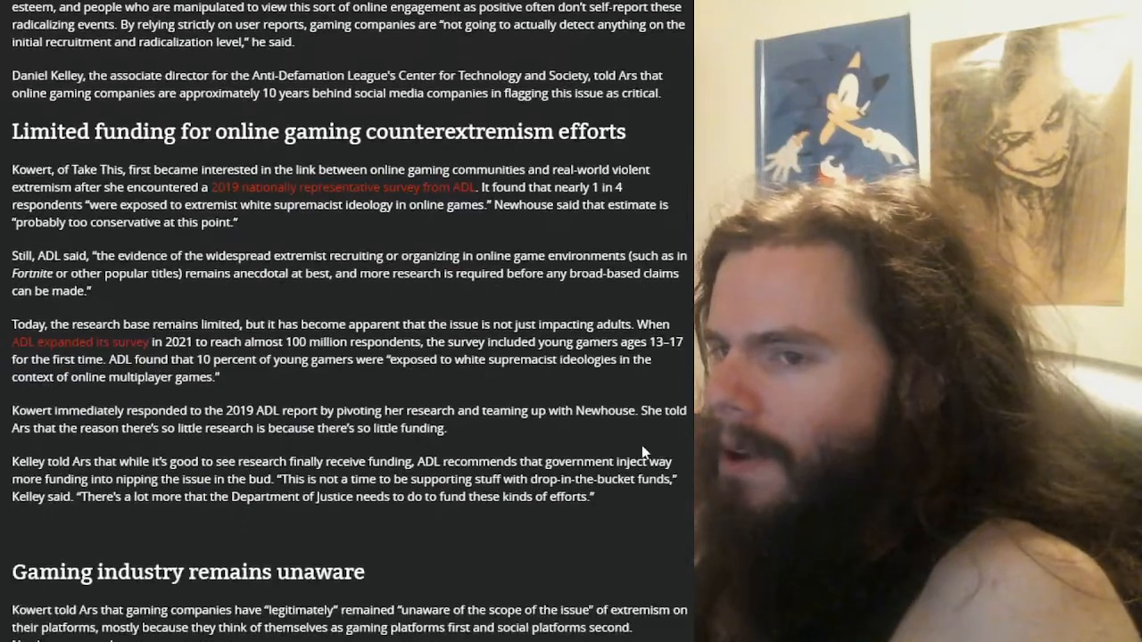
scroll("down", 3)
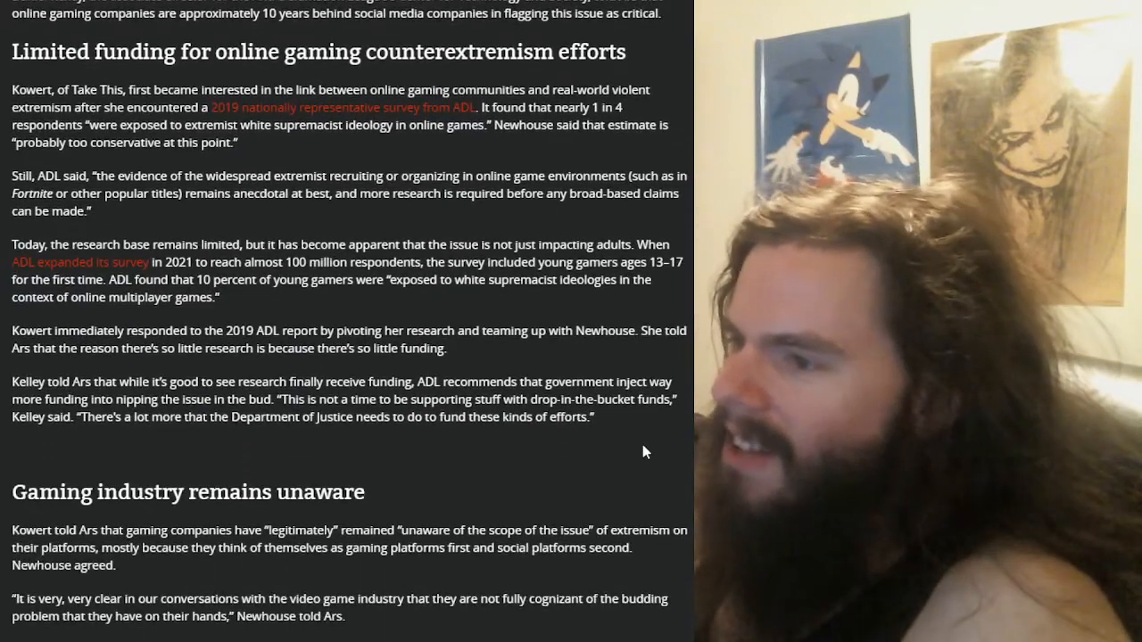